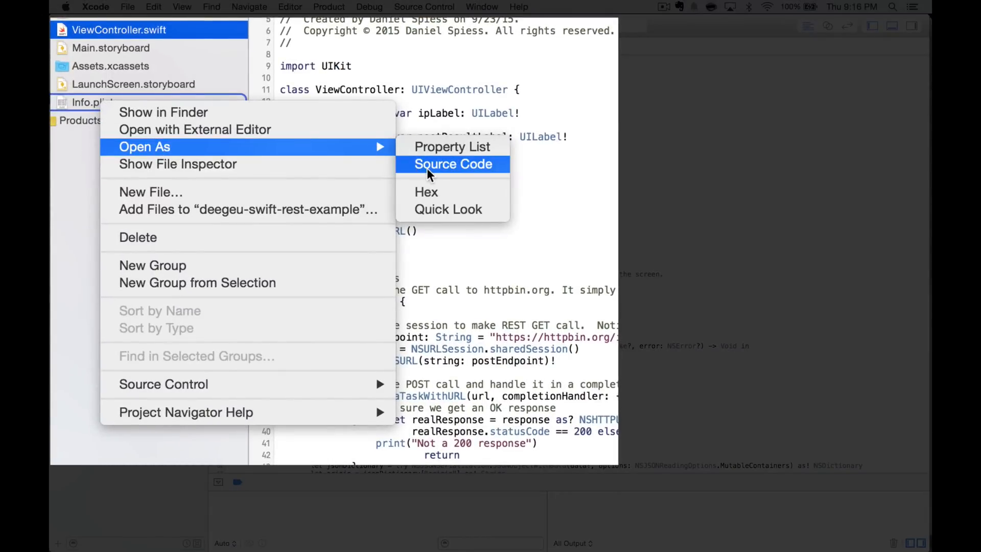
View Info.plist as raw source code via Open As > Source Code
click(453, 164)
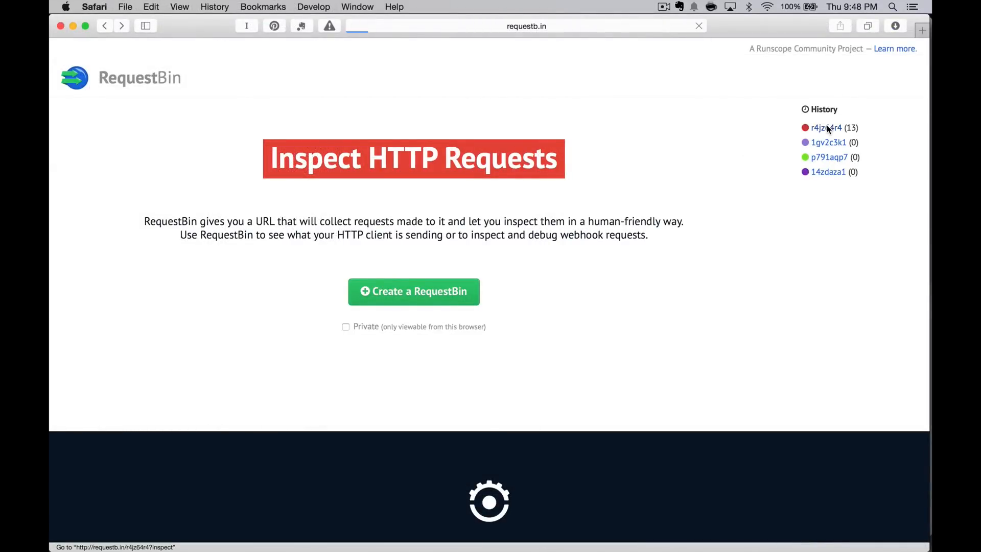
Inspect bin r4jz64r4 holding 13 requests to see the received POST body
click(825, 128)
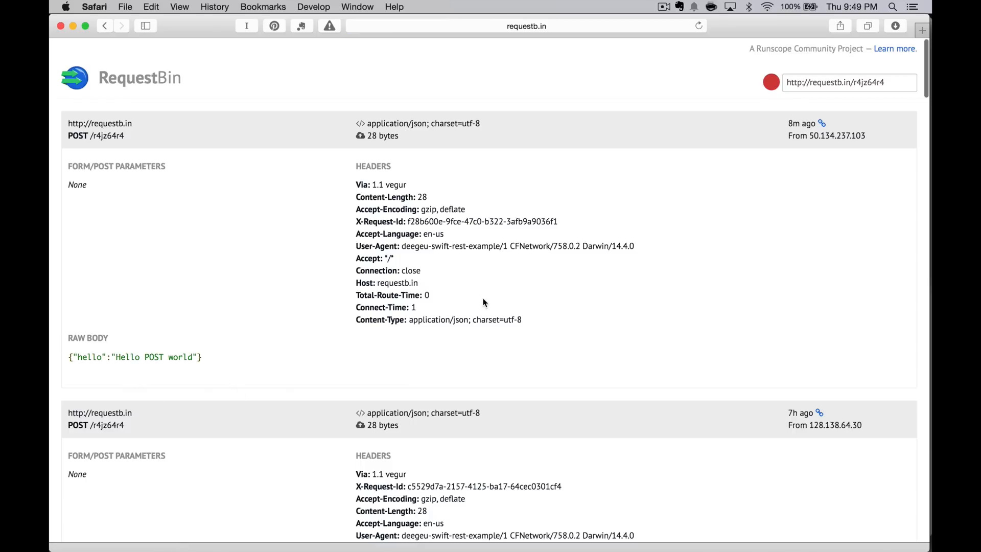